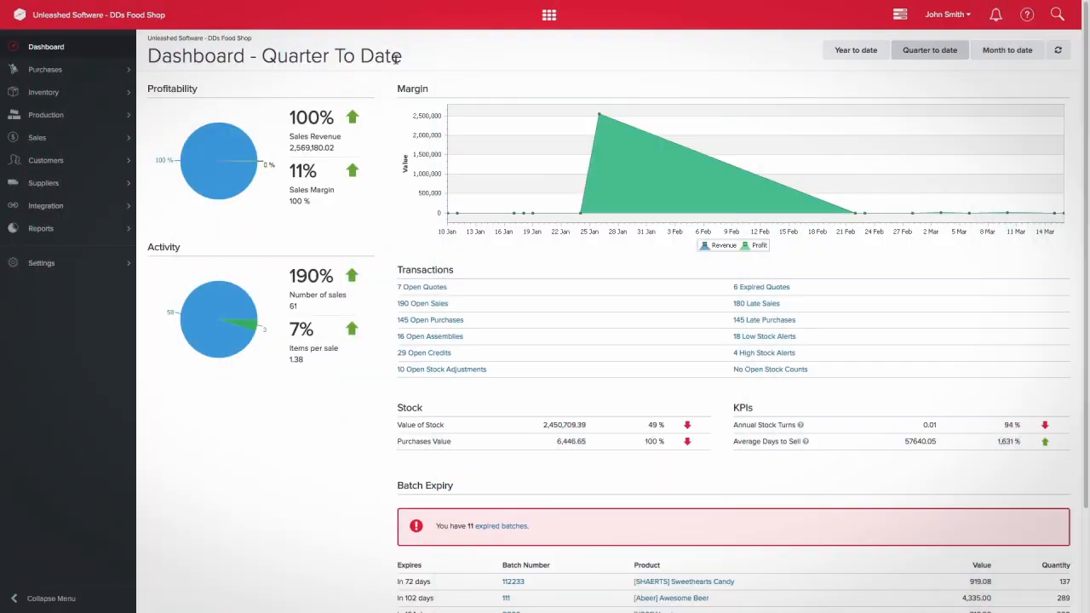
Expand the Customers section in the sidebar to reveal its options.
left_click(46, 160)
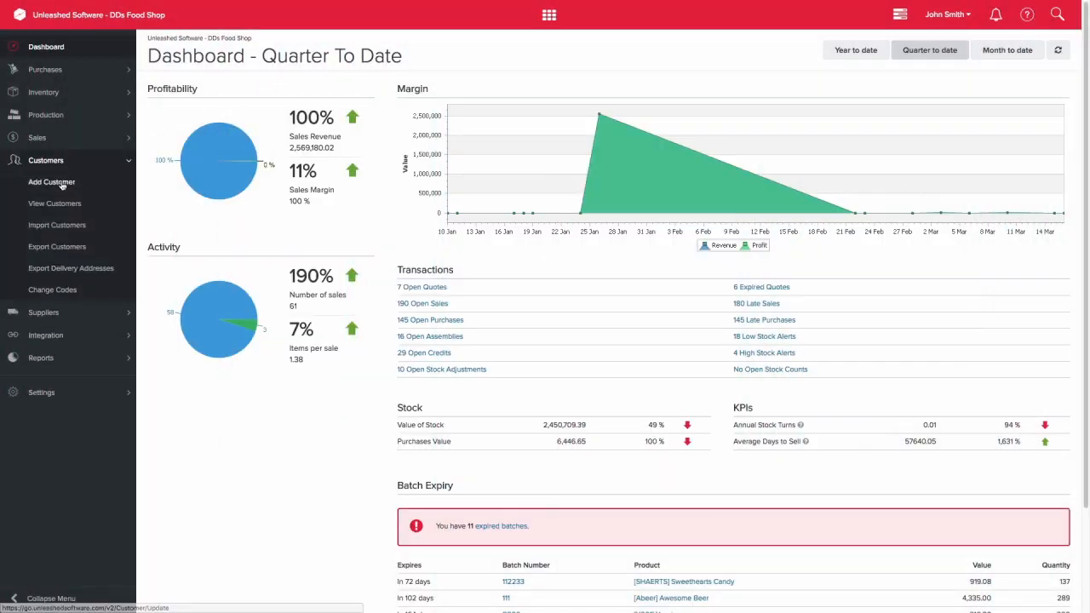
Browse the customer list and view customer Queens11's postal and physical addresses.
left_click(51, 180)
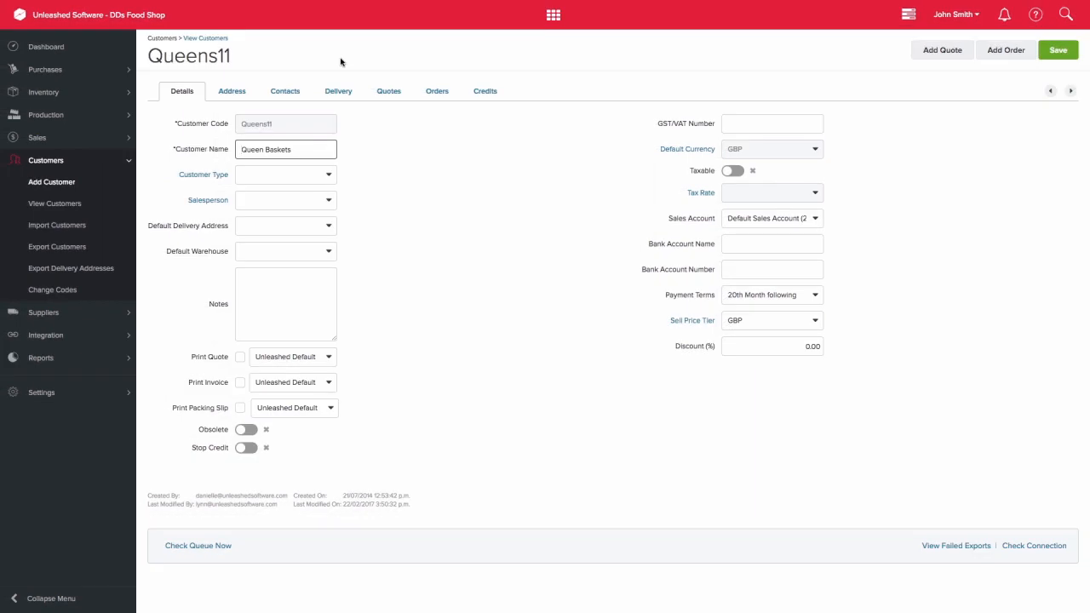
left_click(231, 92)
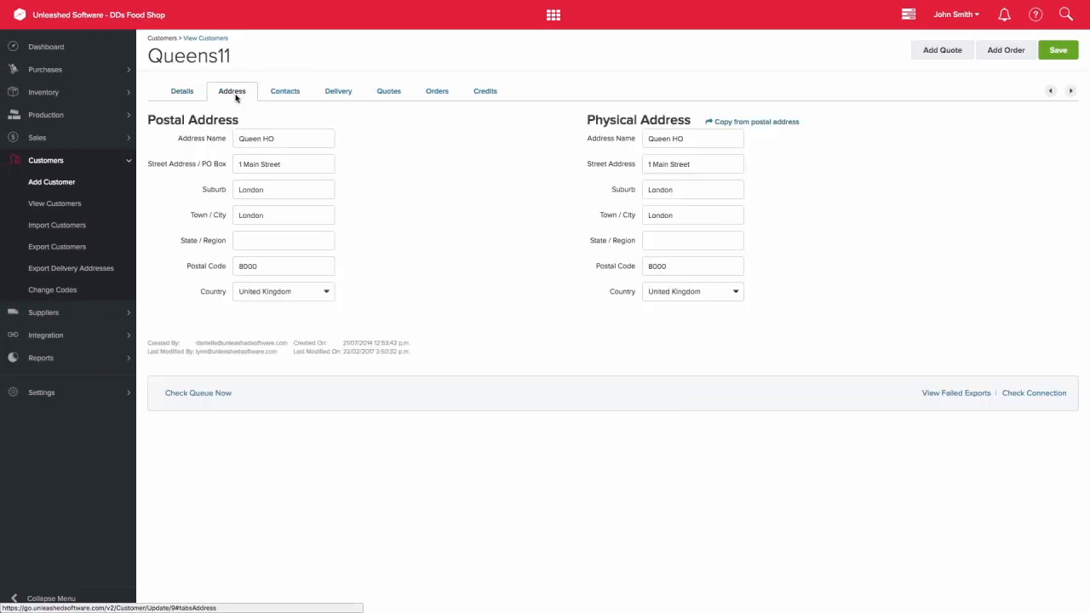
mouse_move(284, 92)
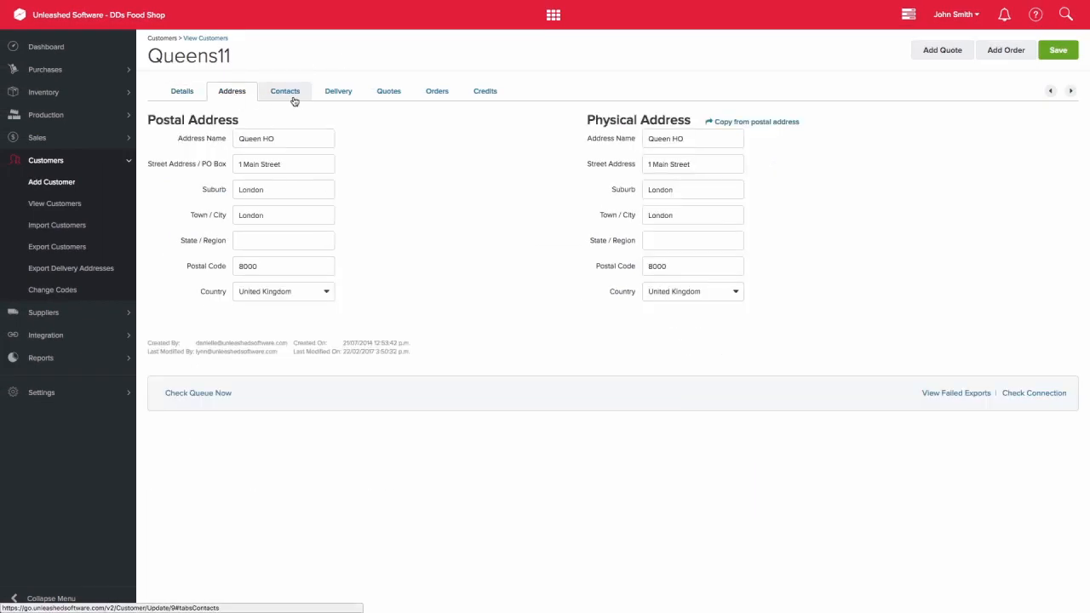
Review Queens11's contacts, delivery addresses, quotes, orders and credit notes in turn.
left_click(284, 91)
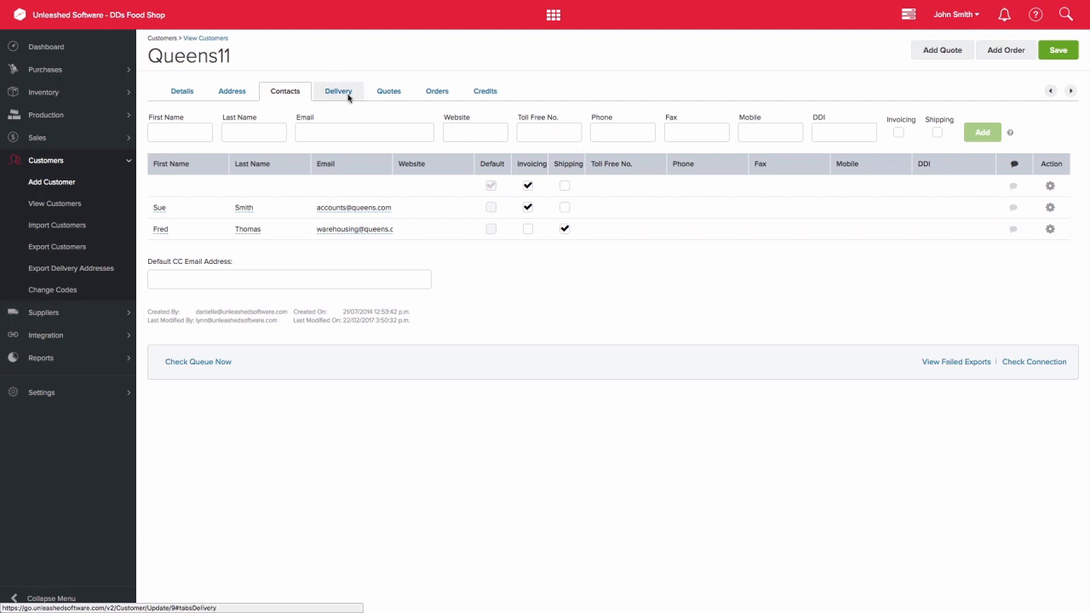
left_click(337, 92)
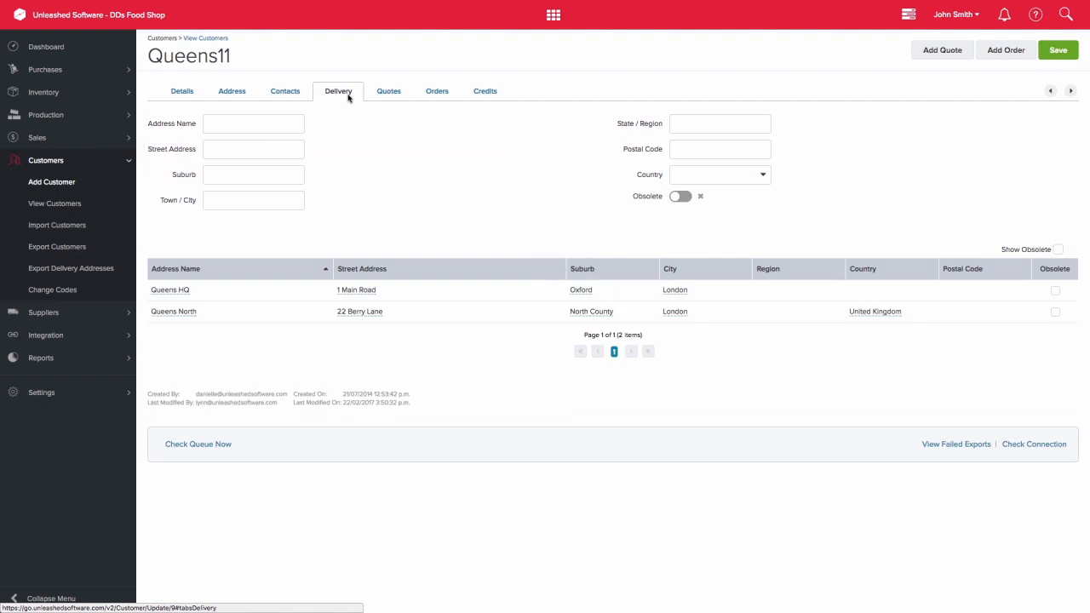
left_click(388, 92)
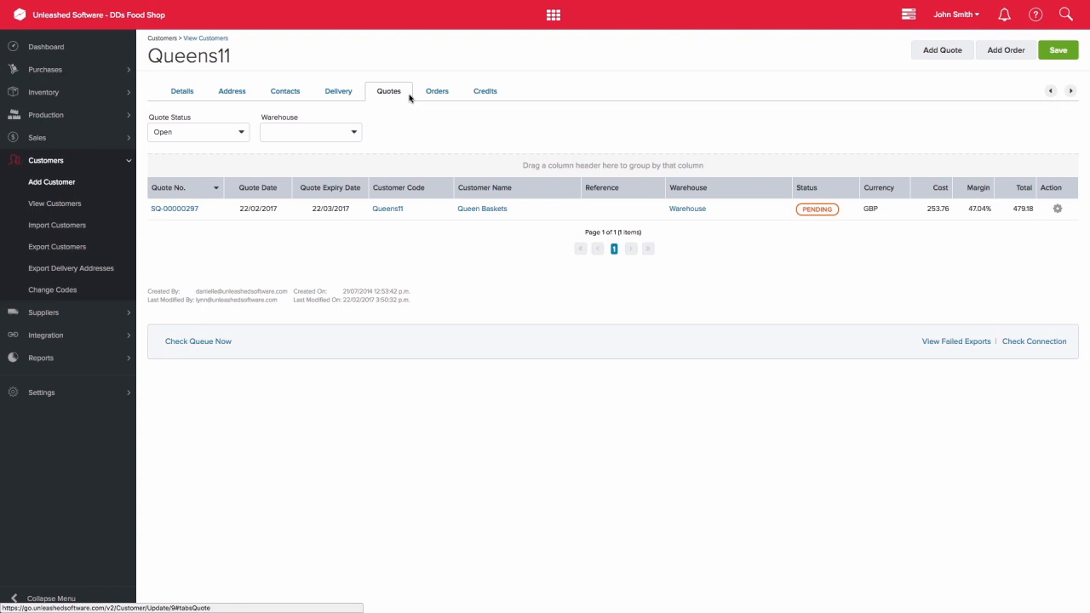
left_click(436, 92)
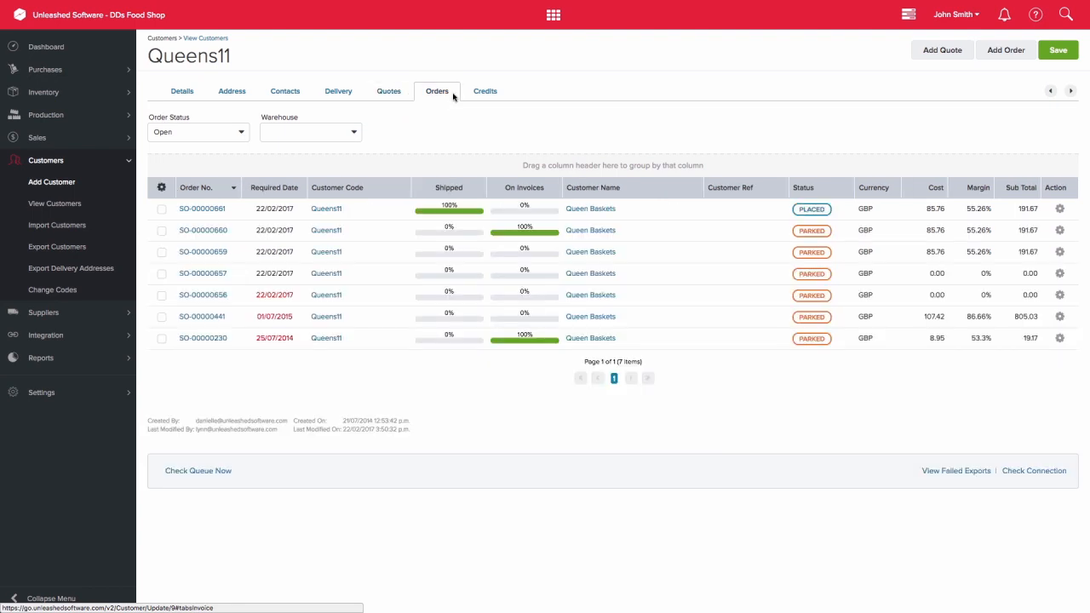
left_click(484, 92)
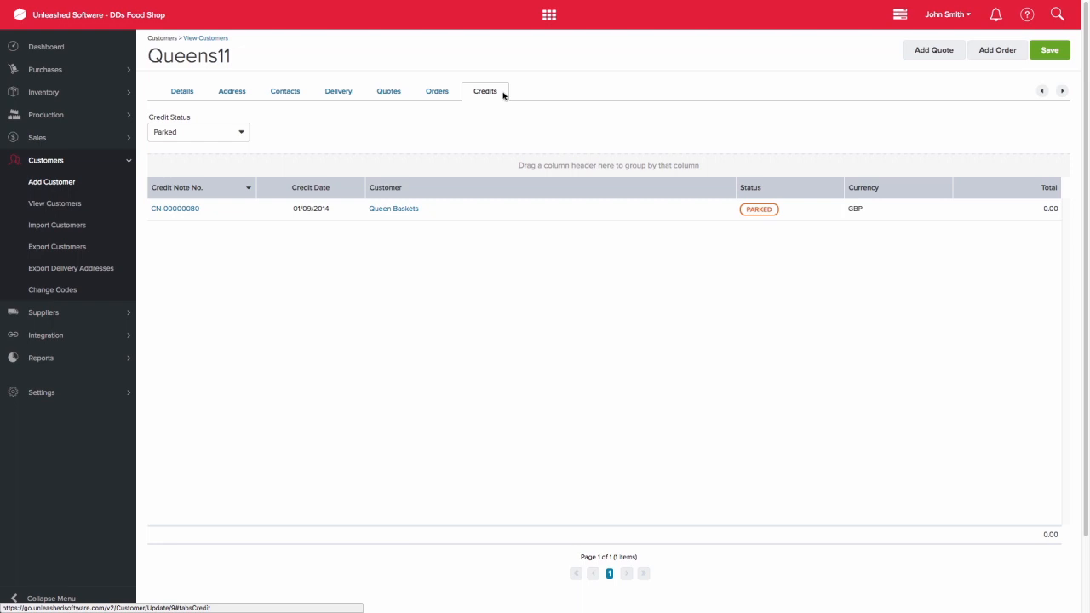
Save the Queens11 customer record and confirm it updated successfully.
left_click(1049, 49)
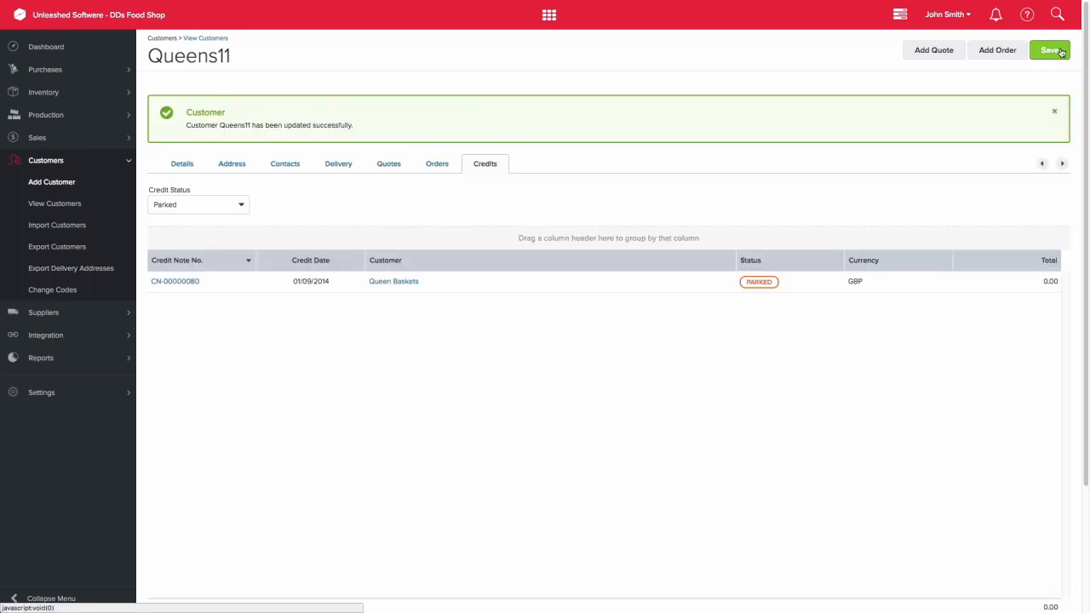